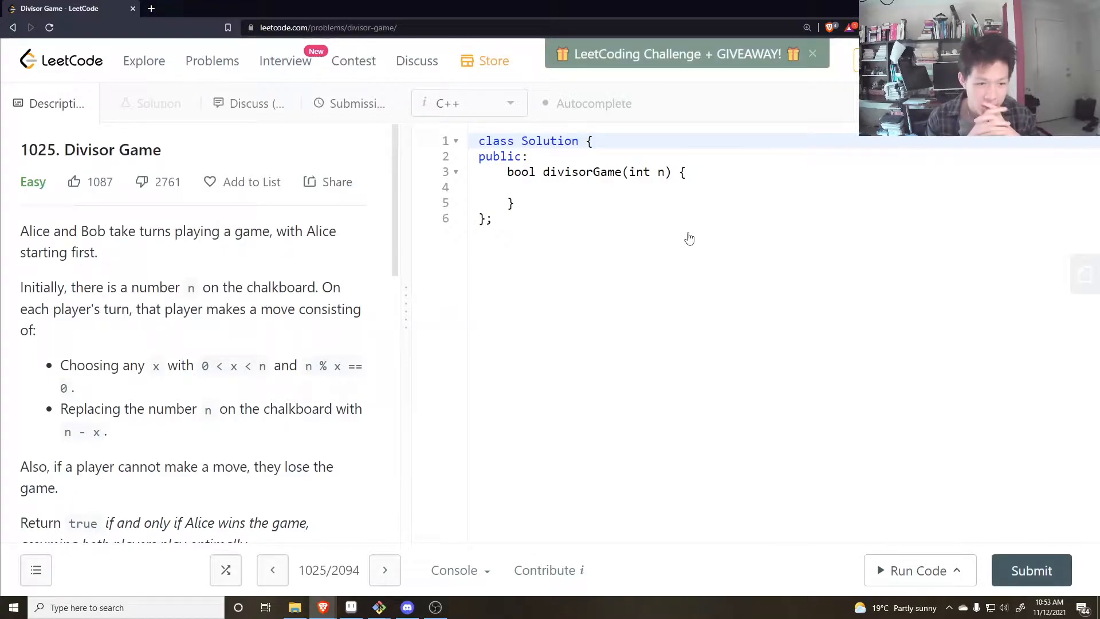
- Review past submissions and read through the Divisor Game problem description
{"action": "left_click", "coordinate": [358, 103]}
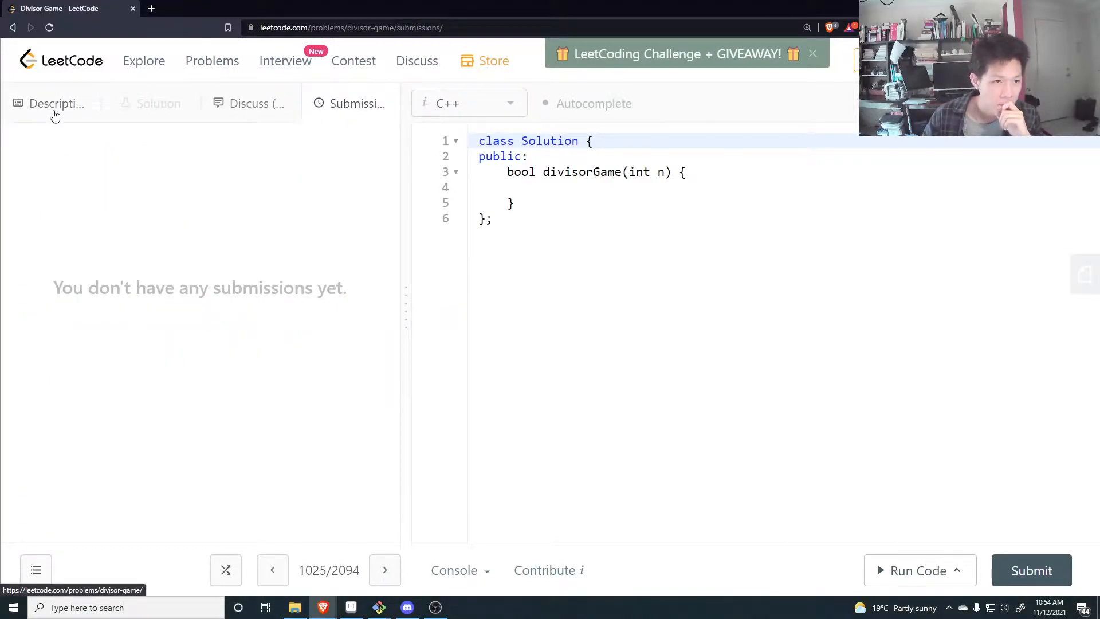
{"action": "left_click", "coordinate": [55, 103]}
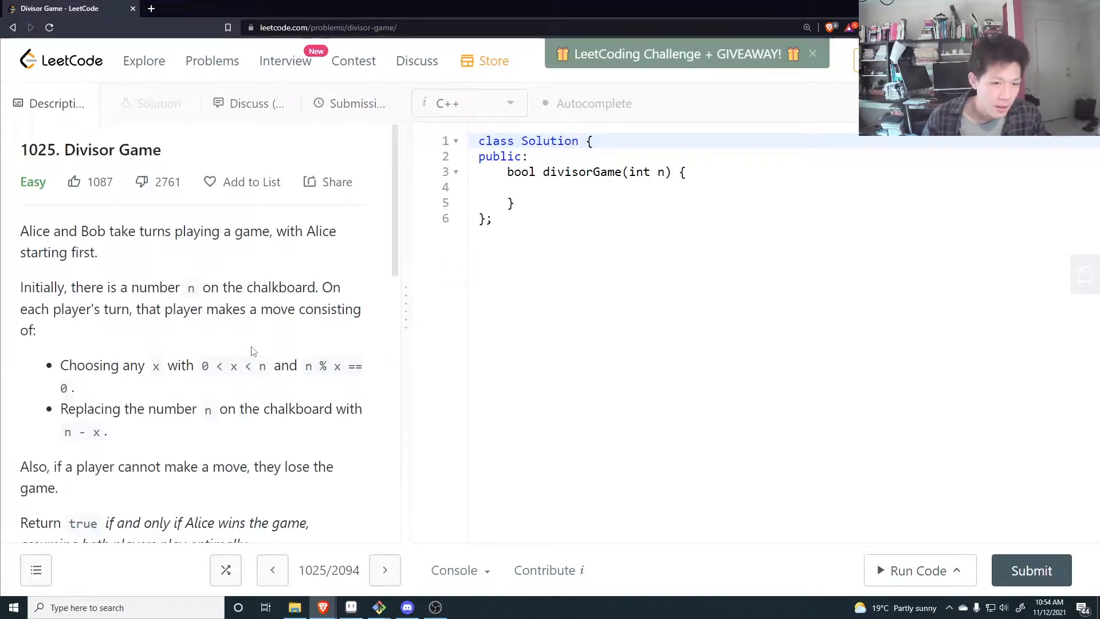
{"action": "scroll", "scroll_direction": "down", "scroll_amount": 3}
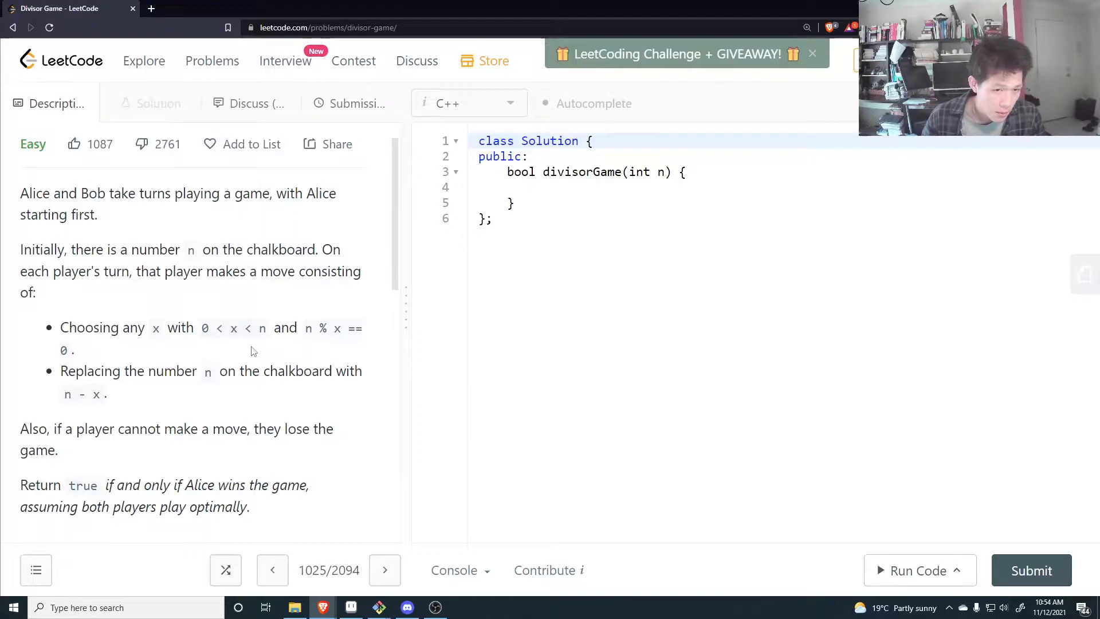
{"action": "scroll", "scroll_direction": "down", "scroll_amount": 3}
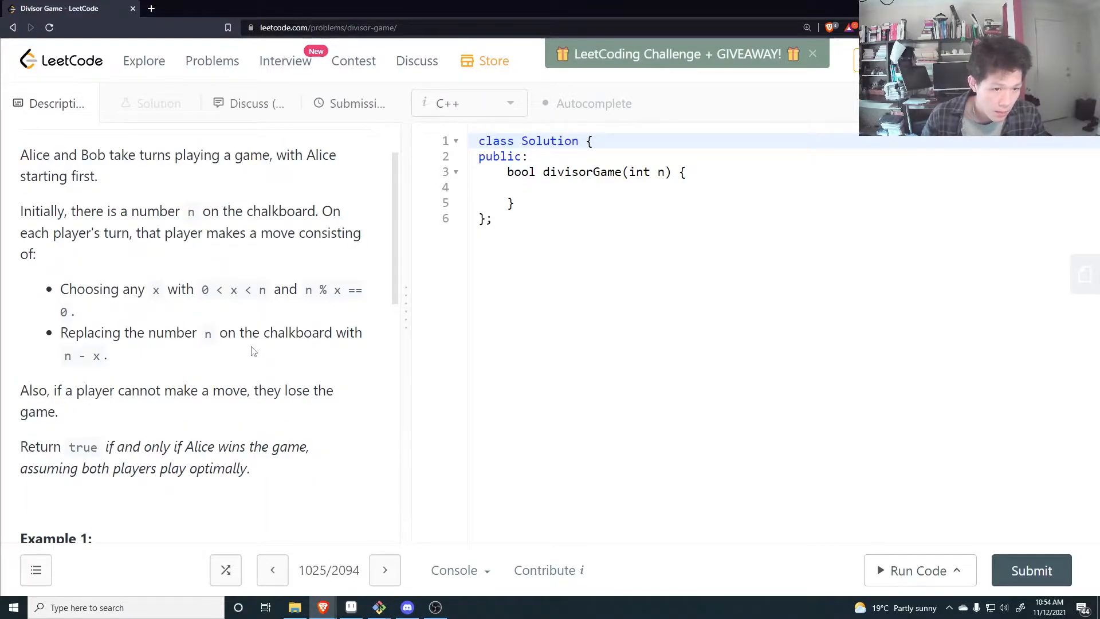
{"action": "scroll", "scroll_direction": "down", "scroll_amount": 3}
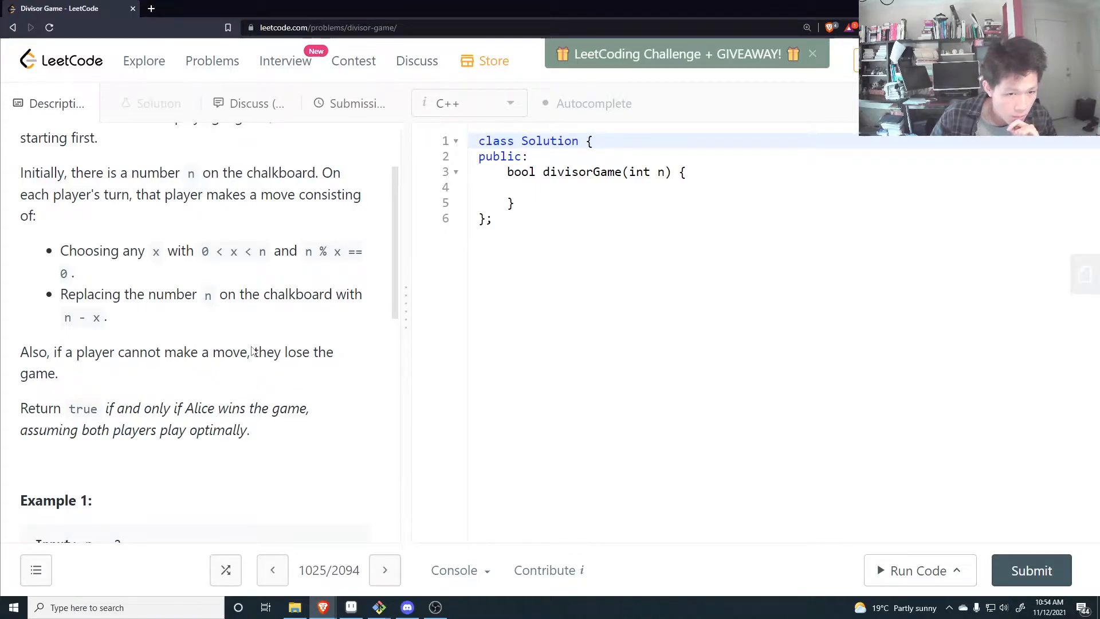
{"action": "scroll", "scroll_direction": "down", "scroll_amount": 3}
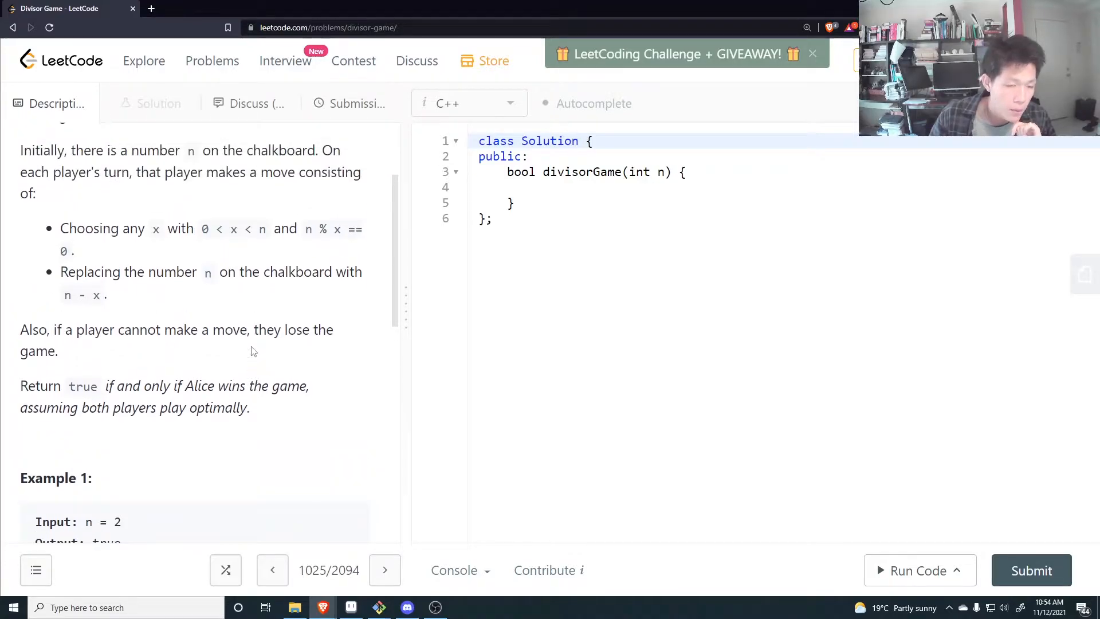
{"action": "scroll", "scroll_direction": "down", "scroll_amount": 3}
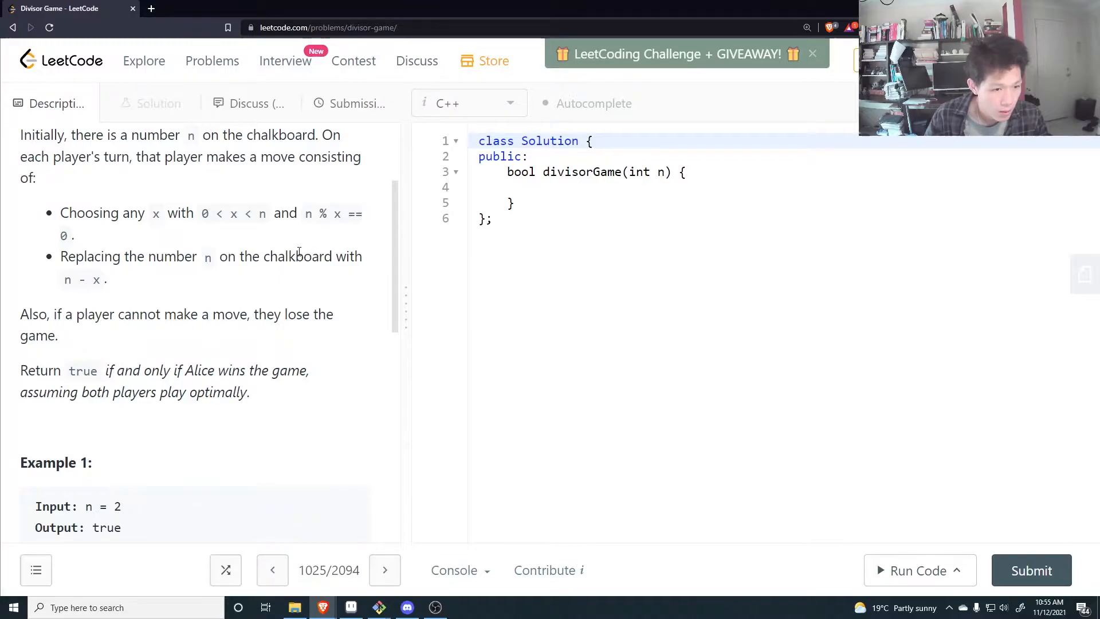
{"action": "scroll", "scroll_direction": "down", "scroll_amount": 3}
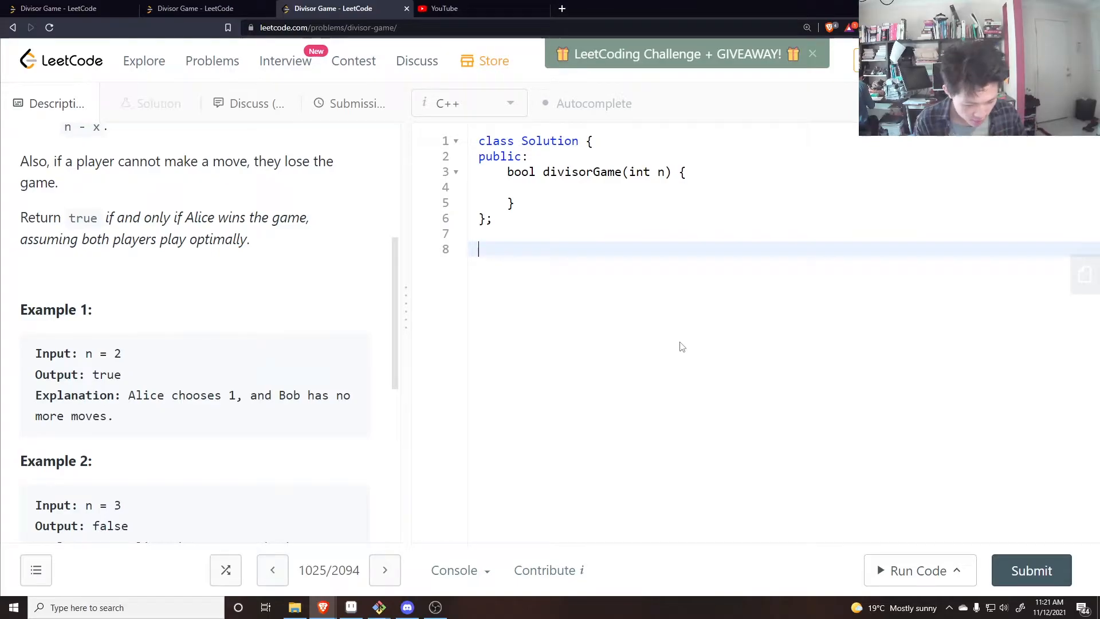
- Write scratch notes tracing turns from 6 a down through 5 b, 4 a, 3 b
{"action": "key", "text": "Enter"}
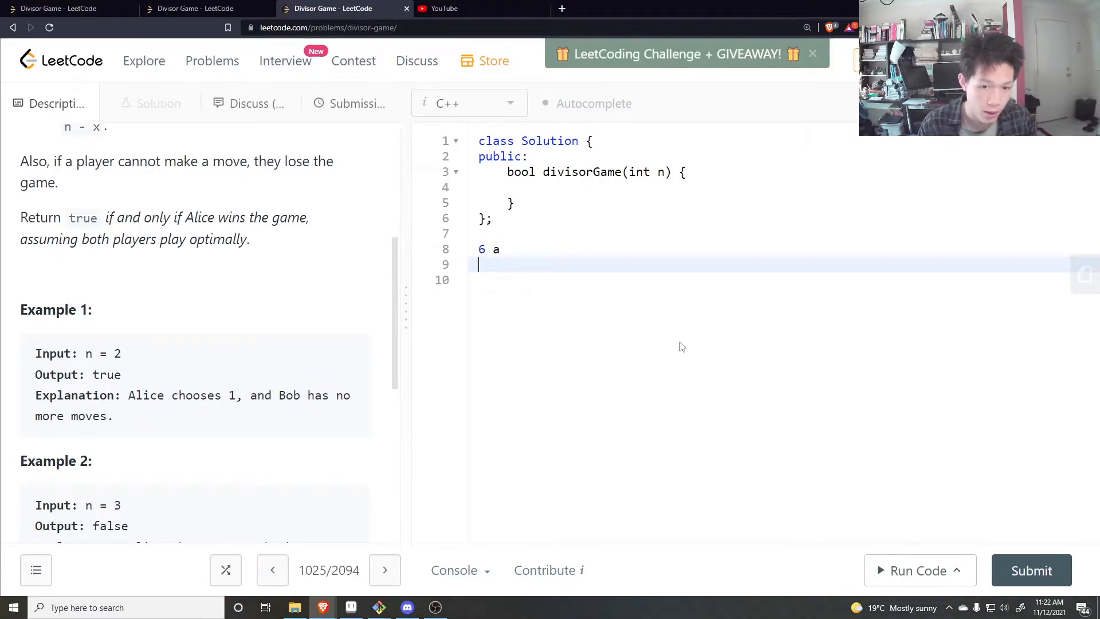
{"action": "type", "text": "5 b"}
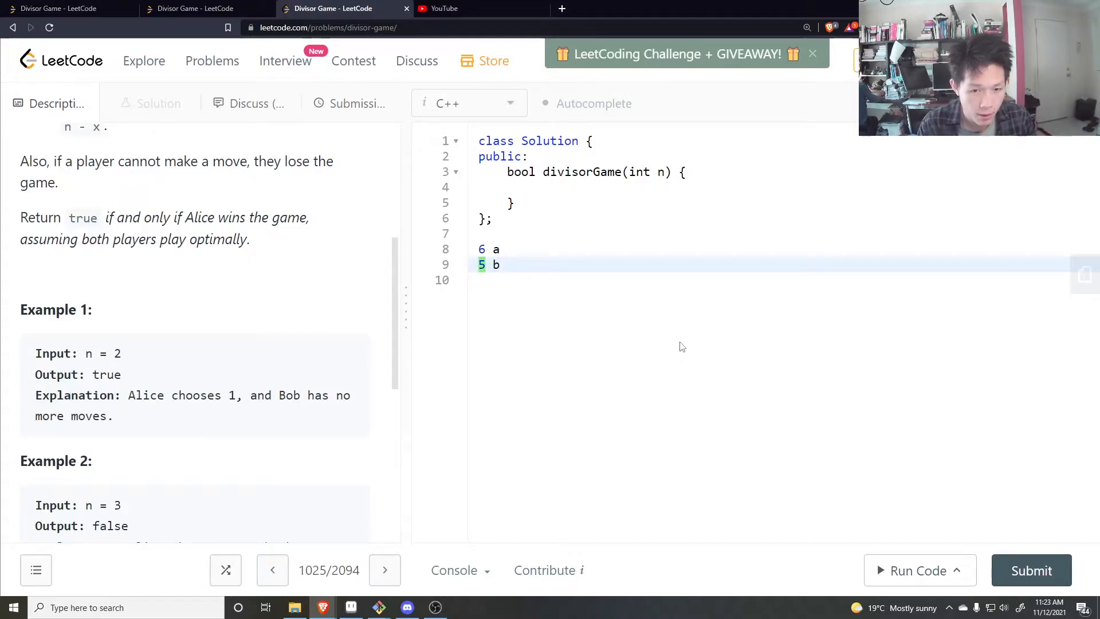
{"action": "key", "text": "Enter"}
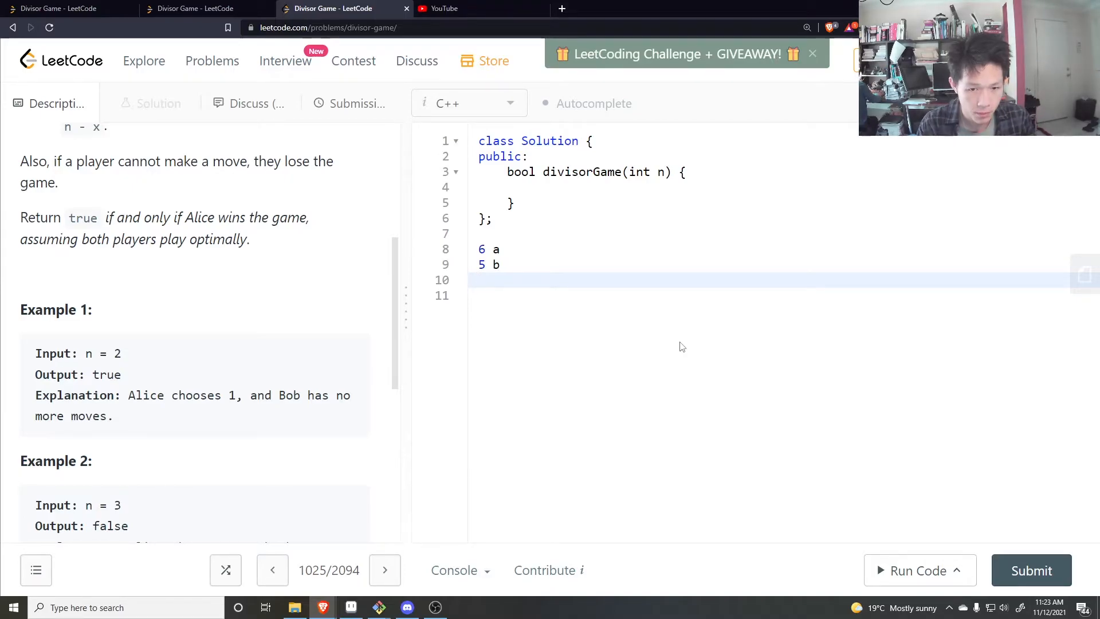
{"action": "type", "text": "4 a"}
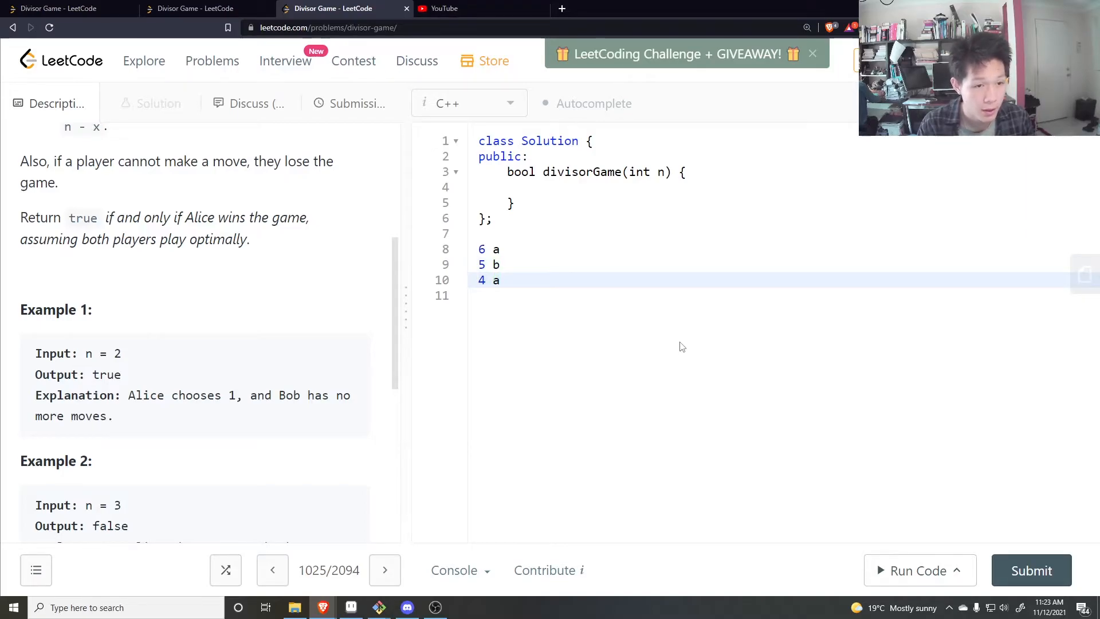
{"action": "key", "text": "Enter"}
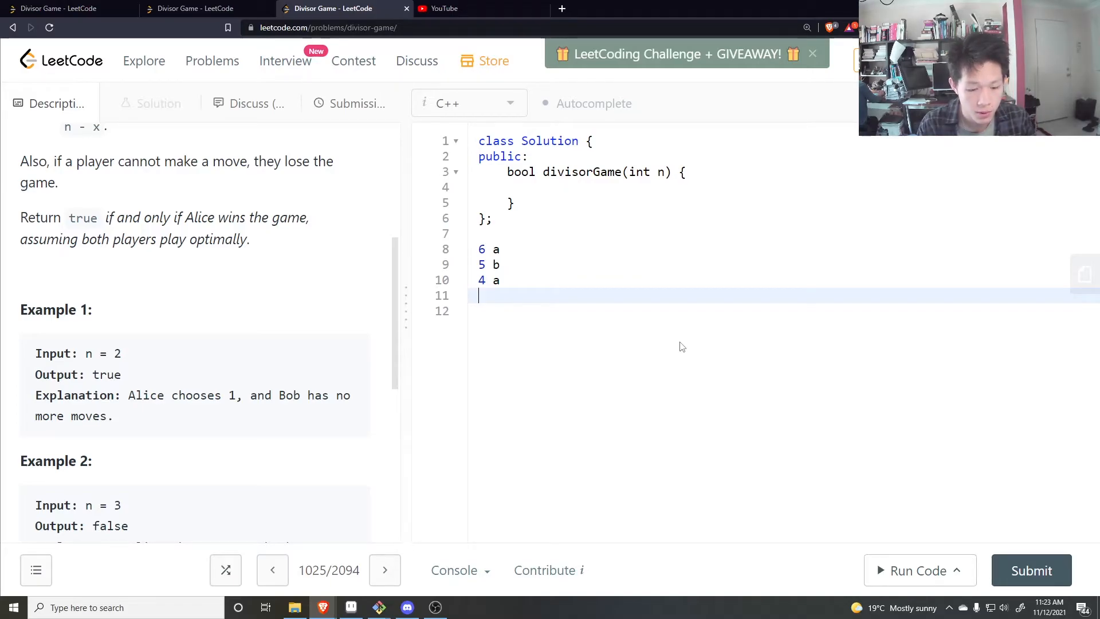
{"action": "type", "text": "3"}
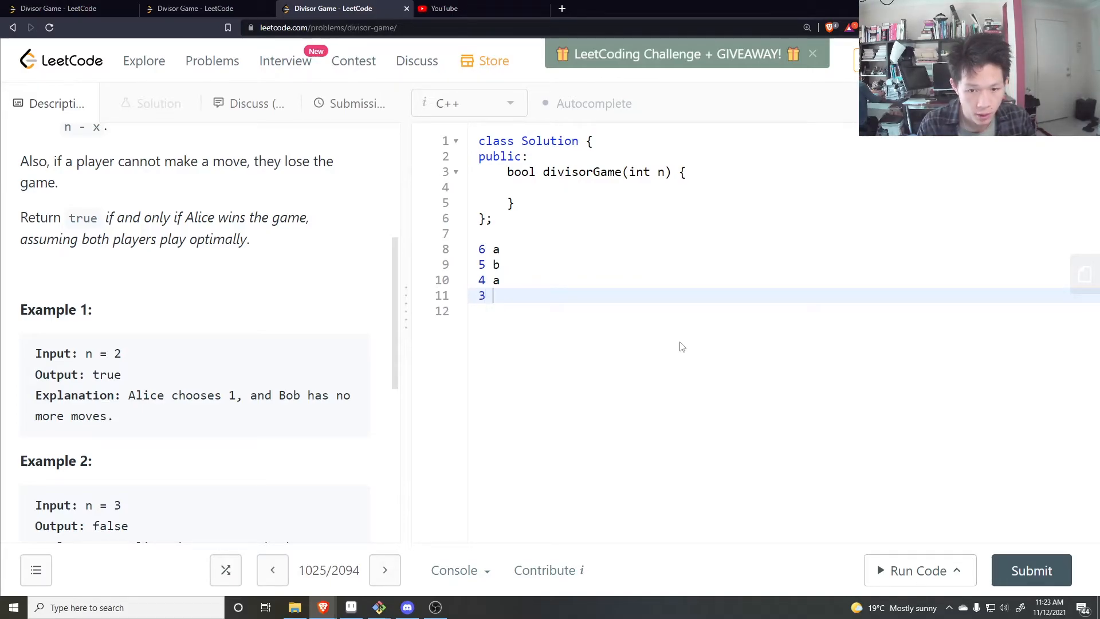
{"action": "type", "text": "b"}
{"action": "left_click", "coordinate": [784, 310]}
{"action": "type", "text": "2 a"}
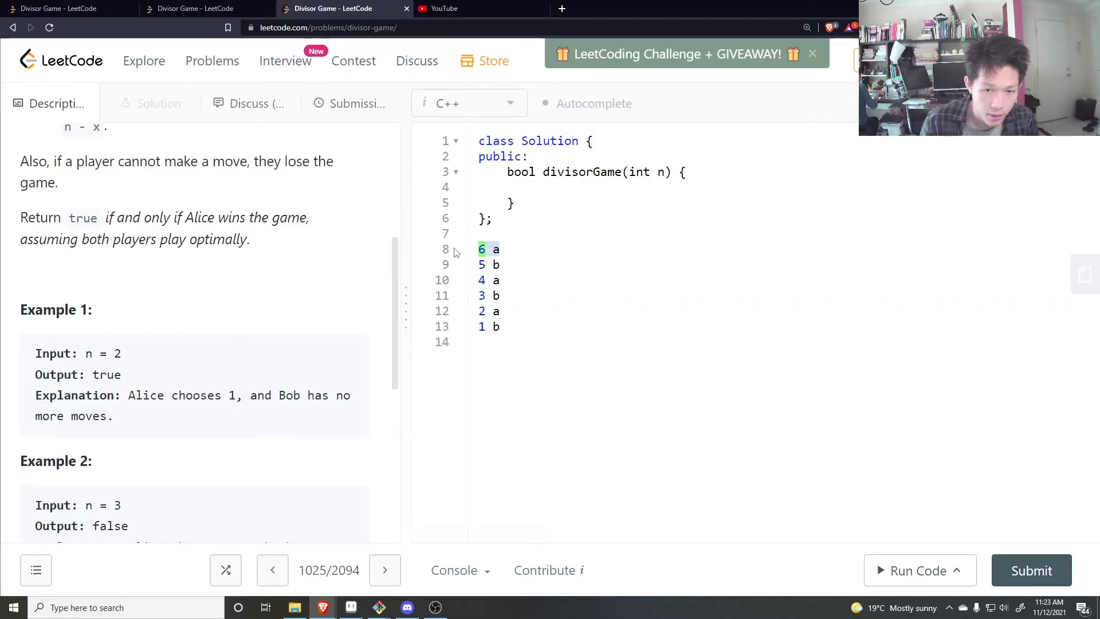
- Remove the scratch notes and begin an if statement inside divisorGame
{"action": "left_click", "coordinate": [549, 263]}
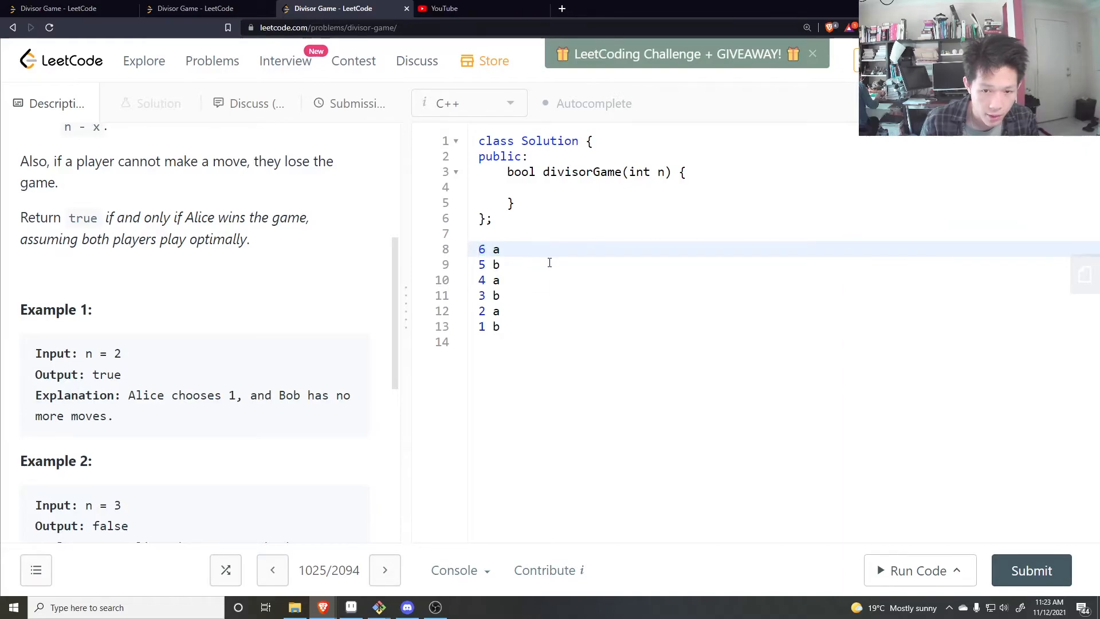
{"action": "mouse_move", "coordinate": [528, 249]}
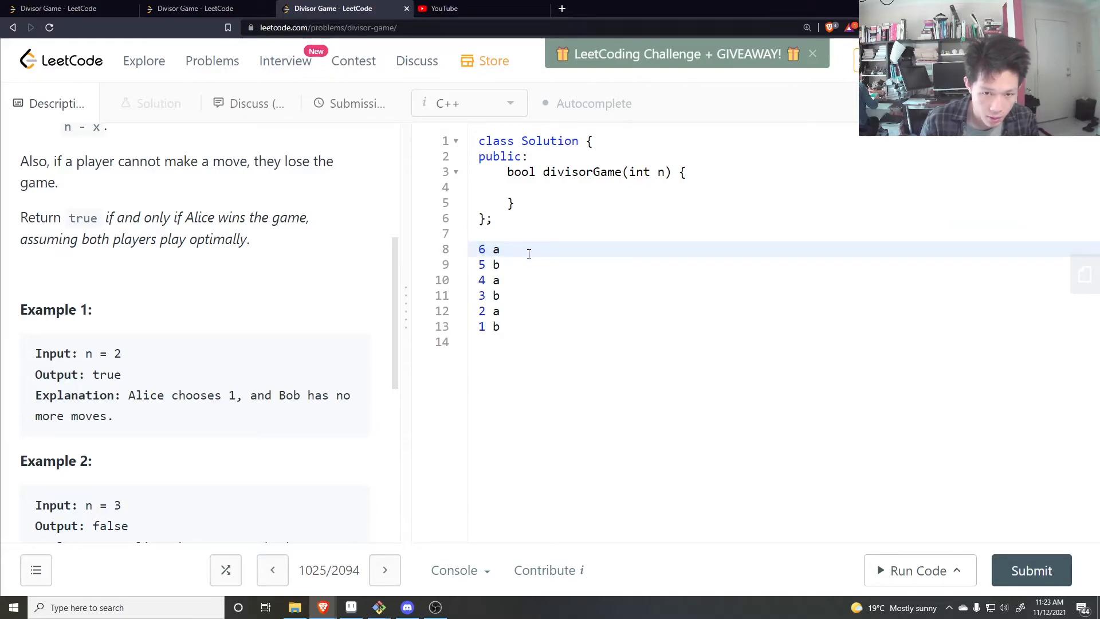
{"action": "type", "text": "if"}
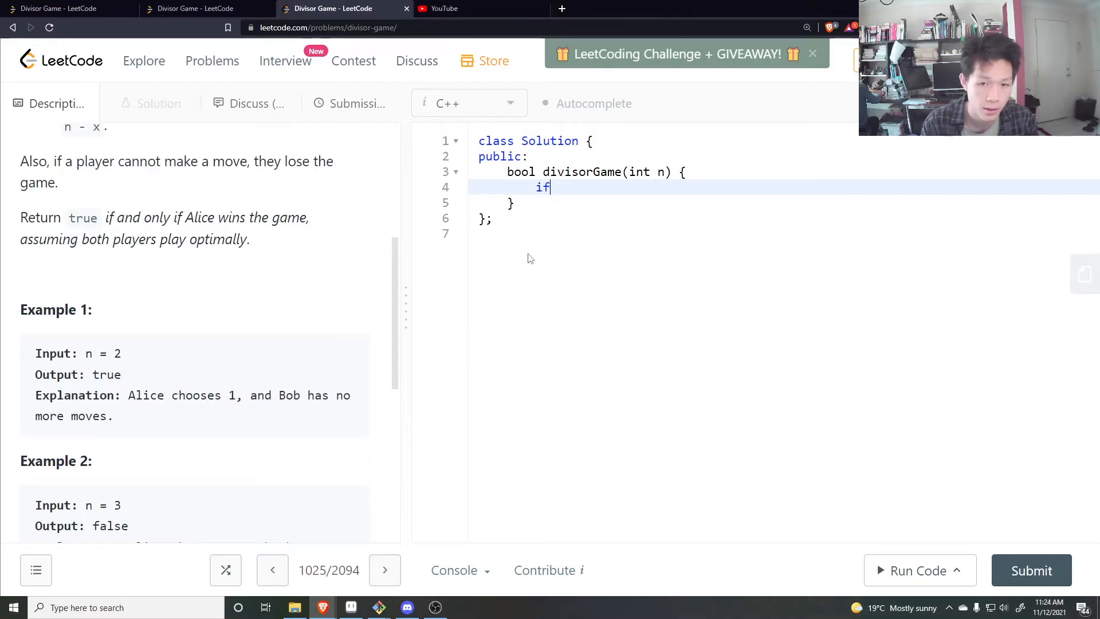
- Write return n % 2 == 0 ? true : false; and run it on the sample input 2
{"action": "type", "text": "("}
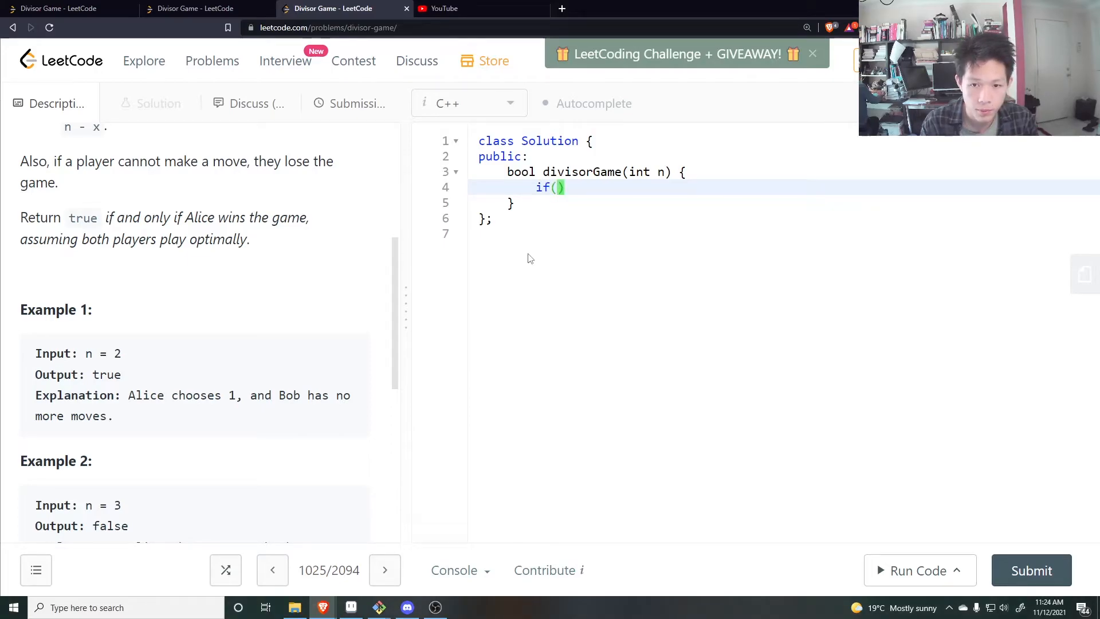
{"action": "type", "text": "return n"}
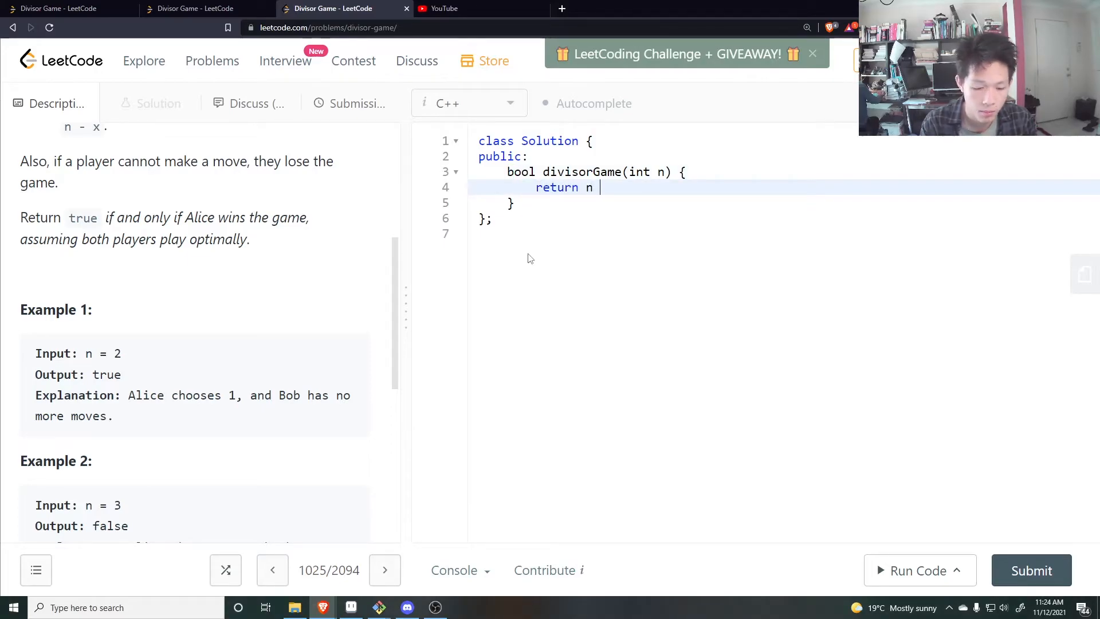
{"action": "type", "text": "% 2 ="}
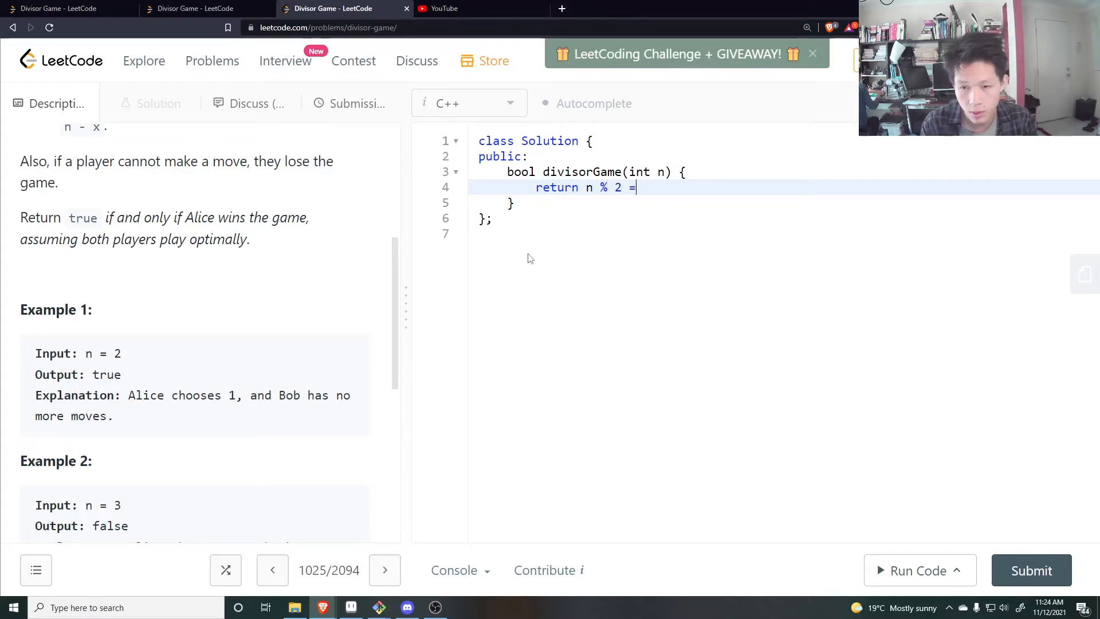
{"action": "type", "text": "= 0 ?"}
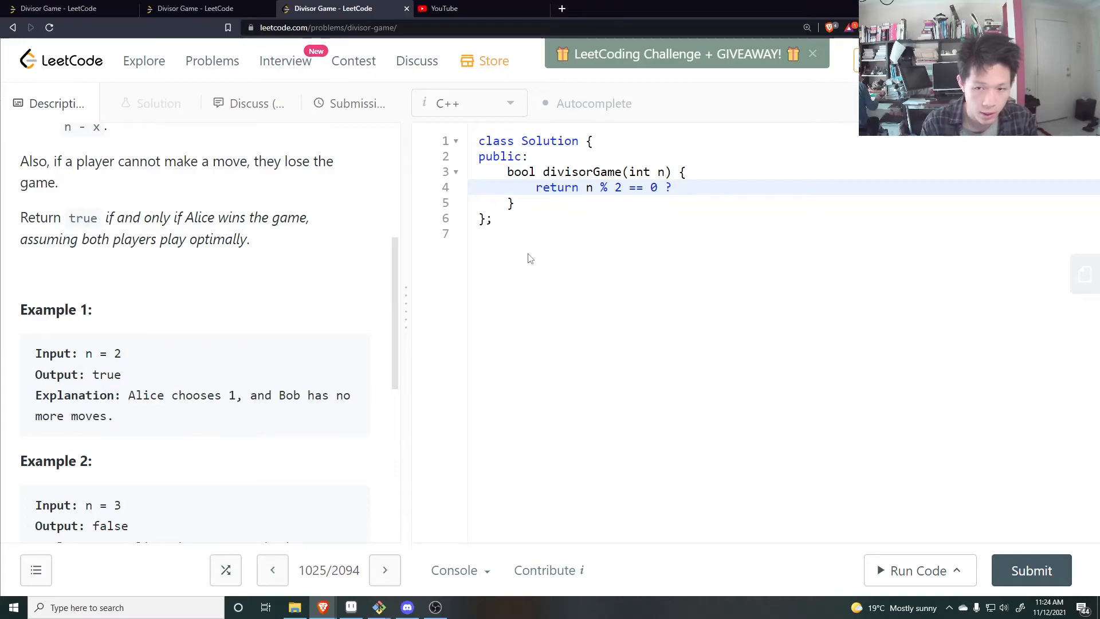
{"action": "type", "text": "true :"}
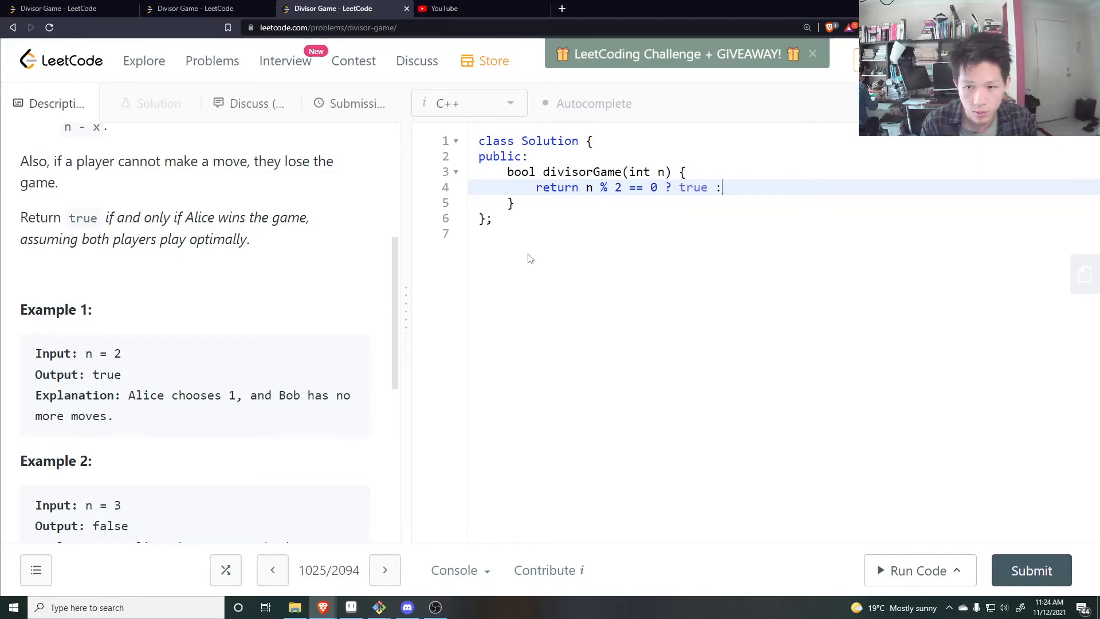
{"action": "type", "text": "false;"}
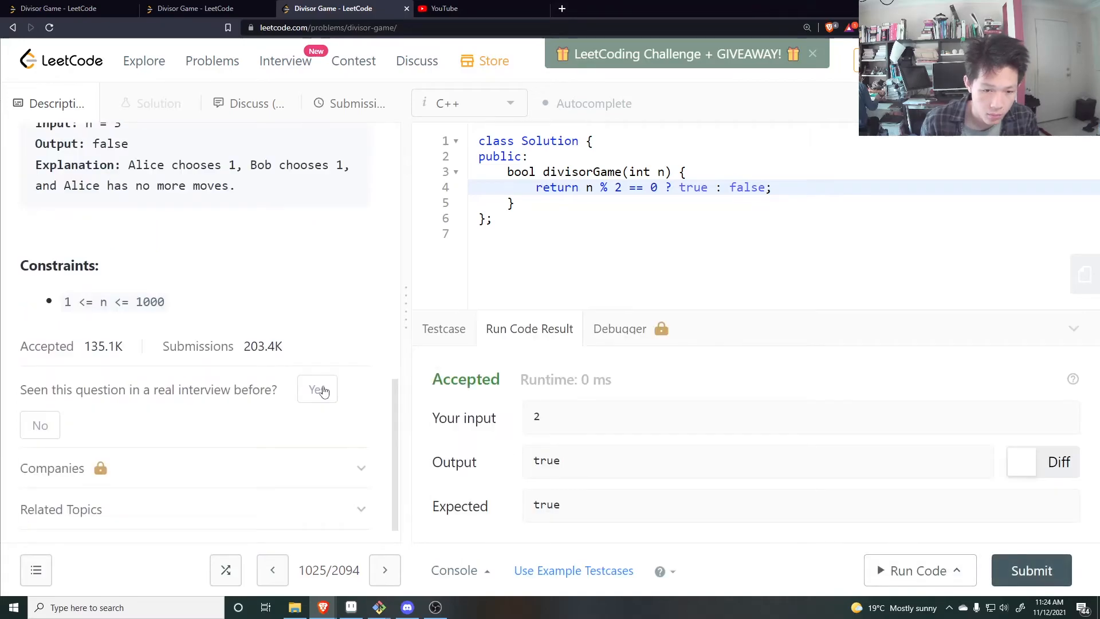
{"action": "left_click", "coordinate": [443, 364]}
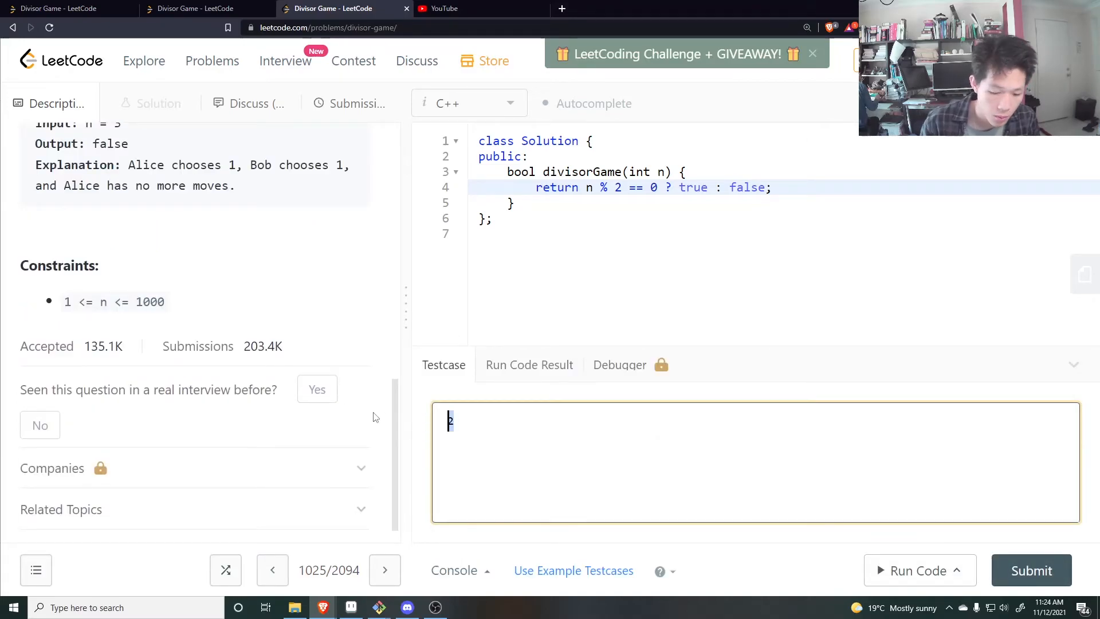
- Run the solution on custom input 999, see false accepted, then submit for judging
{"action": "left_click", "coordinate": [917, 571]}
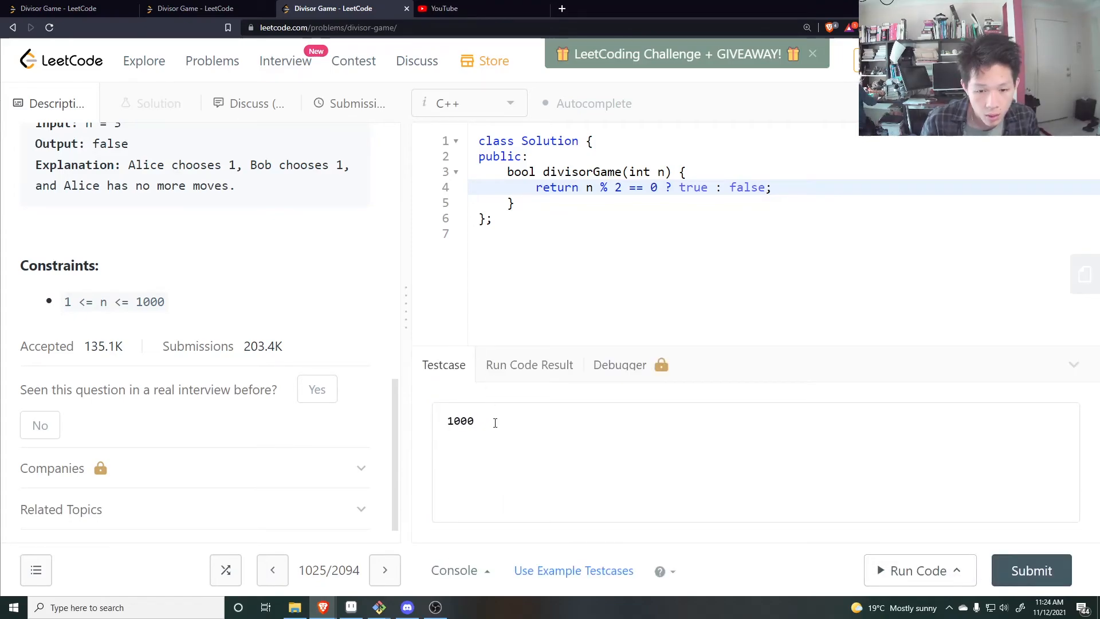
{"action": "type", "text": "999"}
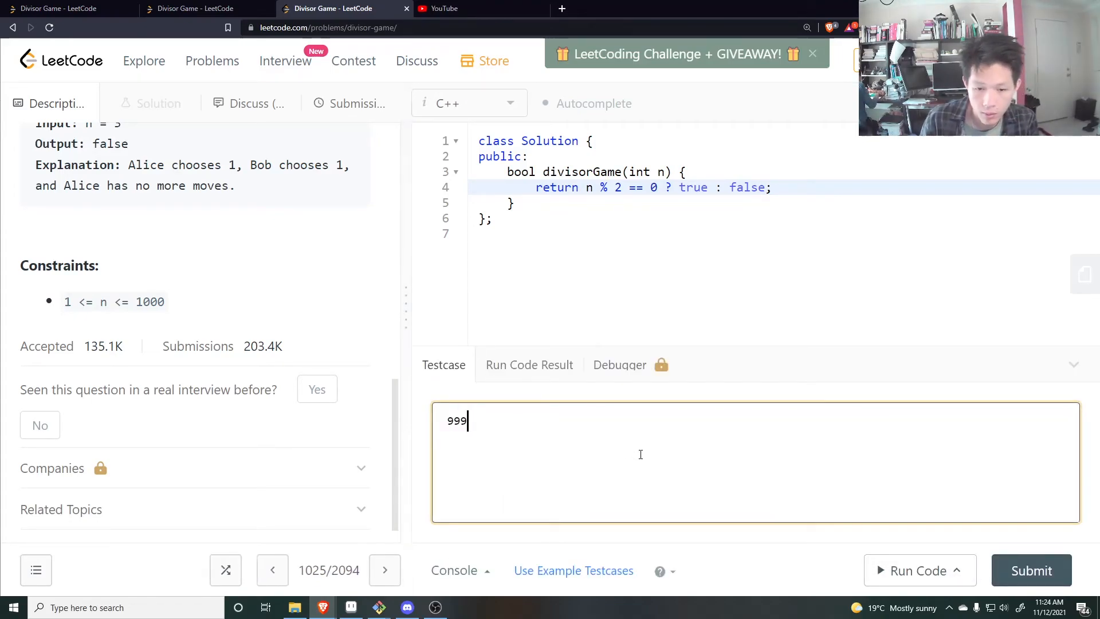
{"action": "left_click", "coordinate": [917, 570]}
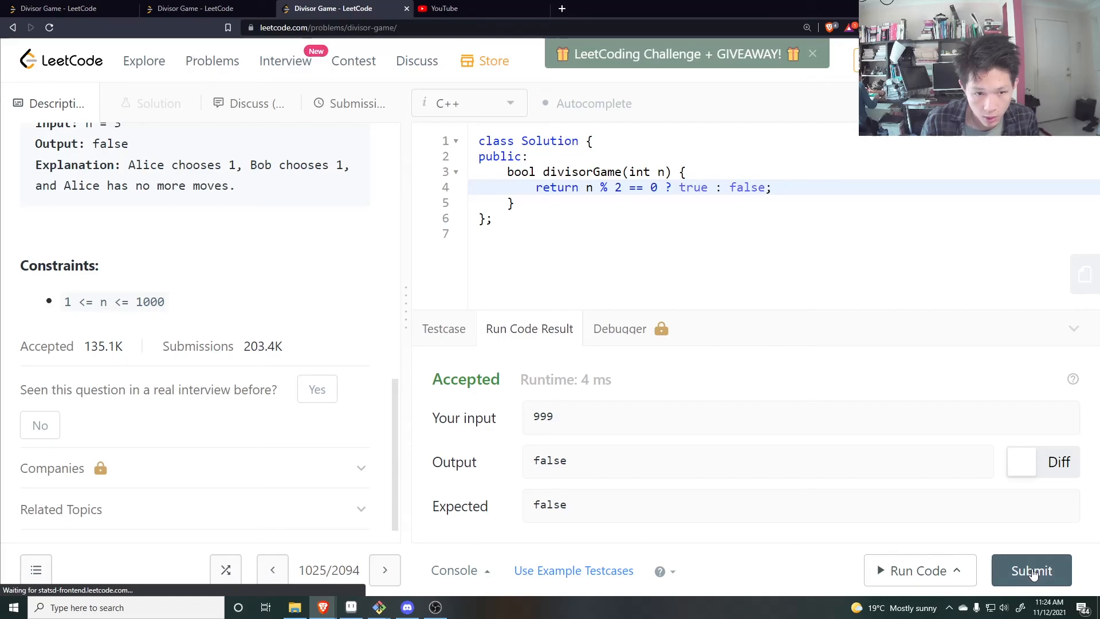
{"action": "left_click", "coordinate": [1031, 570]}
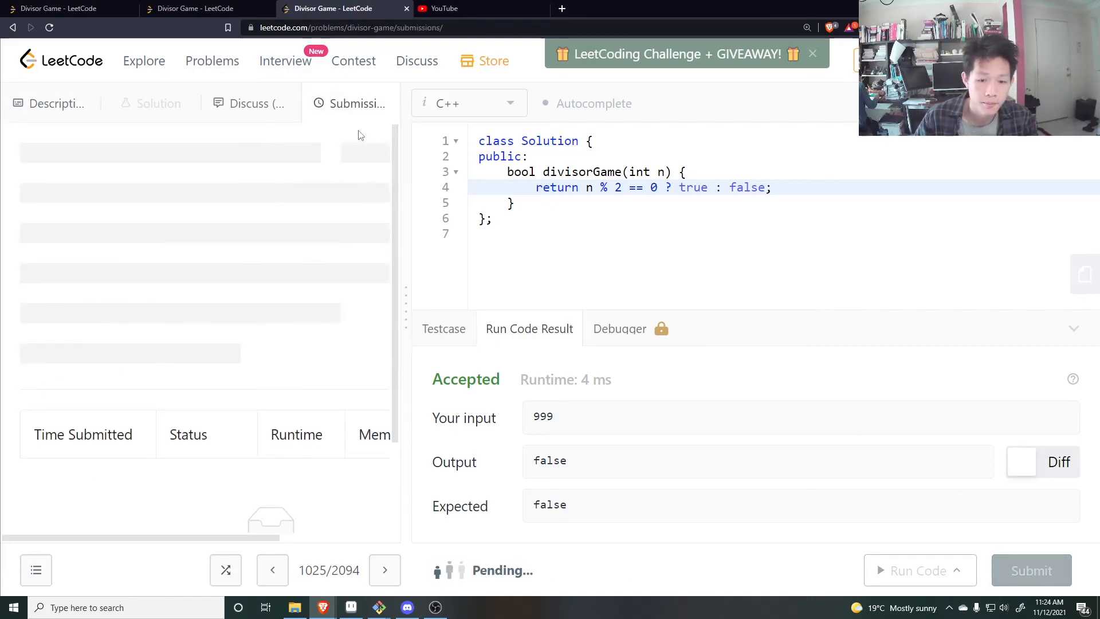